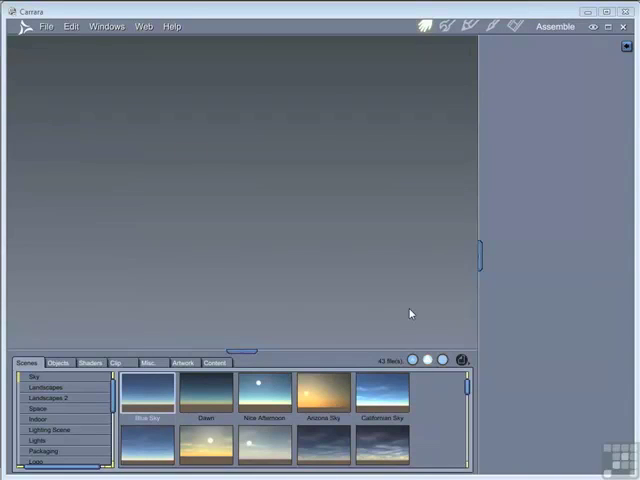
Create a new Empty Scene document from File > New.
{"action": "left_click", "coordinate": [44, 24]}
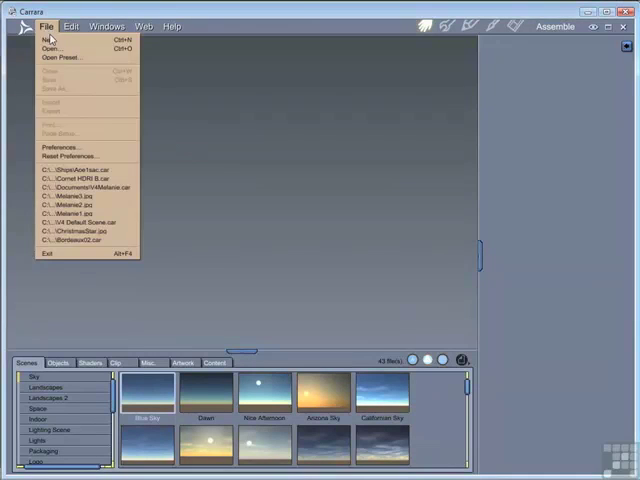
{"action": "left_click", "coordinate": [44, 40]}
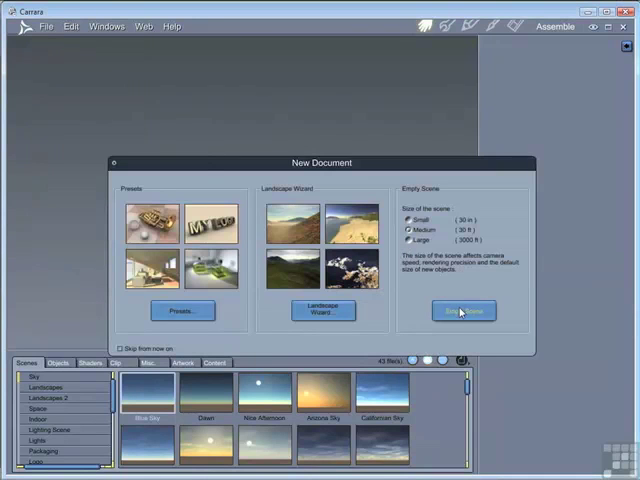
{"action": "left_click", "coordinate": [464, 310]}
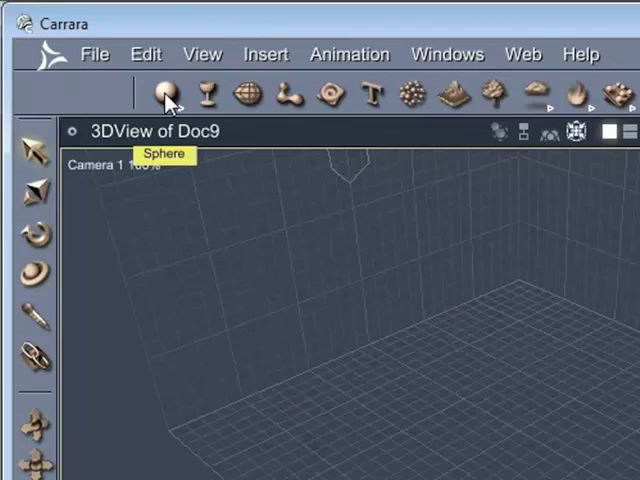
Choose the Sphere primitive from the toolbar's primitives flyout.
{"action": "left_click", "coordinate": [164, 96]}
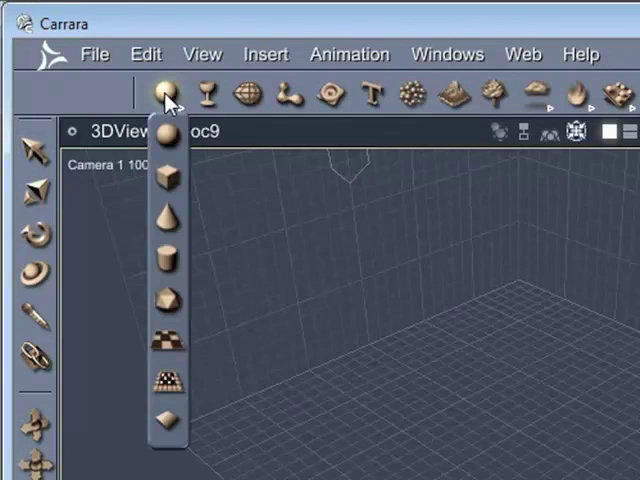
{"action": "mouse_move", "coordinate": [164, 256]}
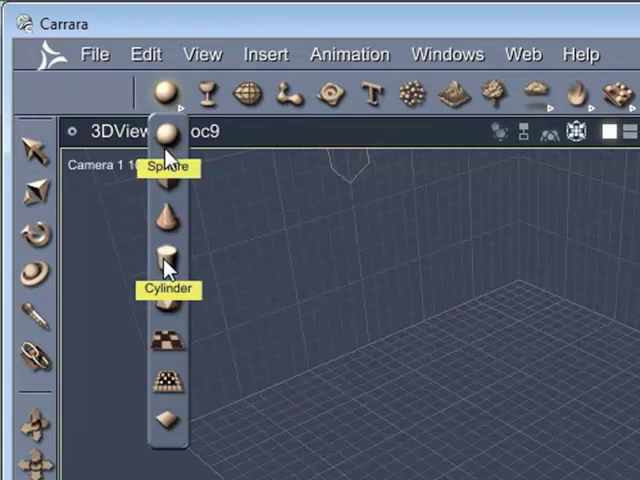
{"action": "left_click", "coordinate": [168, 250]}
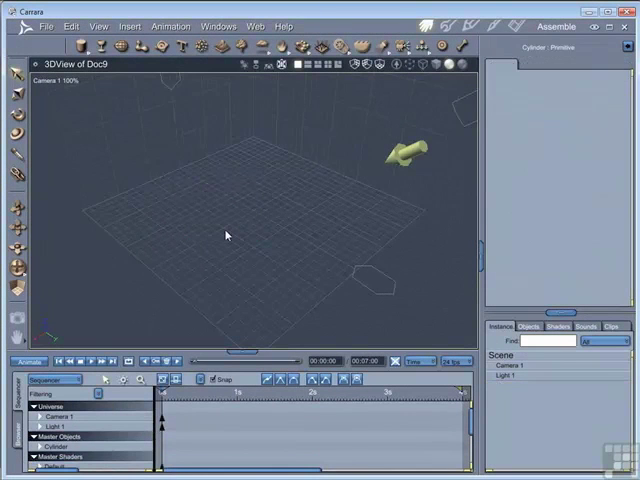
{"action": "mouse_move", "coordinate": [86, 44]}
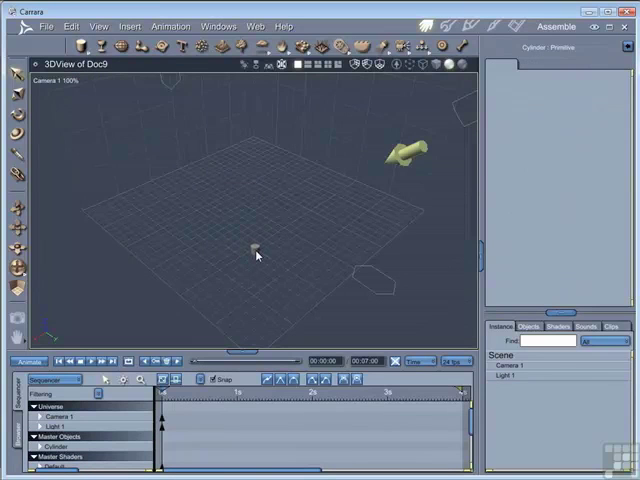
Place the sphere near the centre of the ground grid.
{"action": "left_click", "coordinate": [256, 252]}
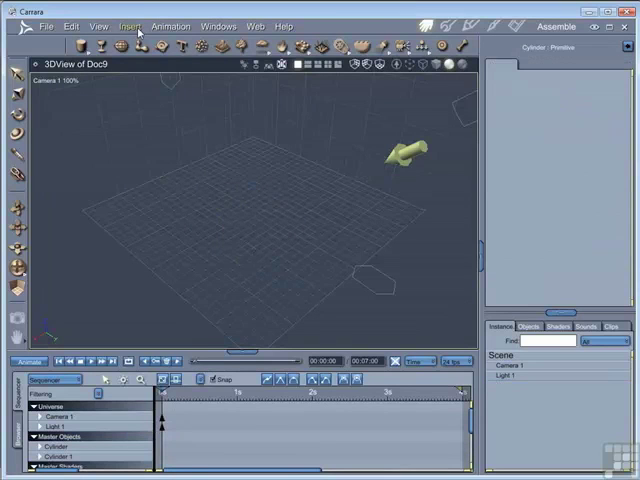
Add another Sphere primitive to the scene via the Insert menu.
{"action": "left_click", "coordinate": [130, 20]}
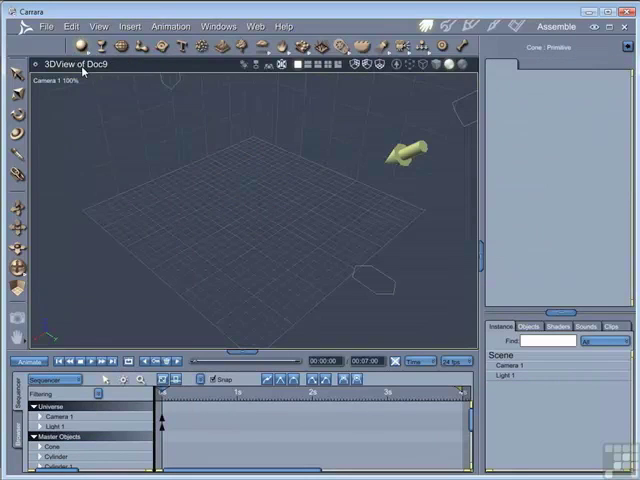
{"action": "mouse_move", "coordinate": [198, 244]}
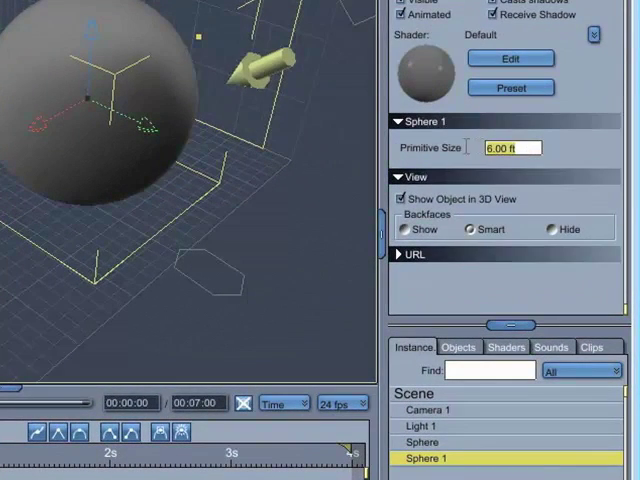
Set Sphere 1's Primitive Size to 4 in the Properties tray.
{"action": "type", "text": "4"}
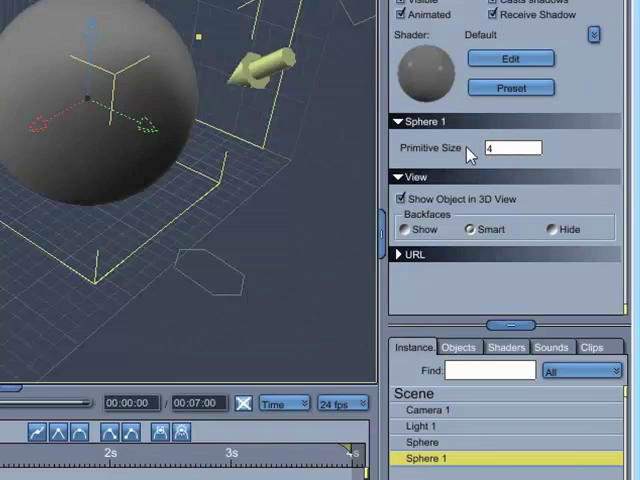